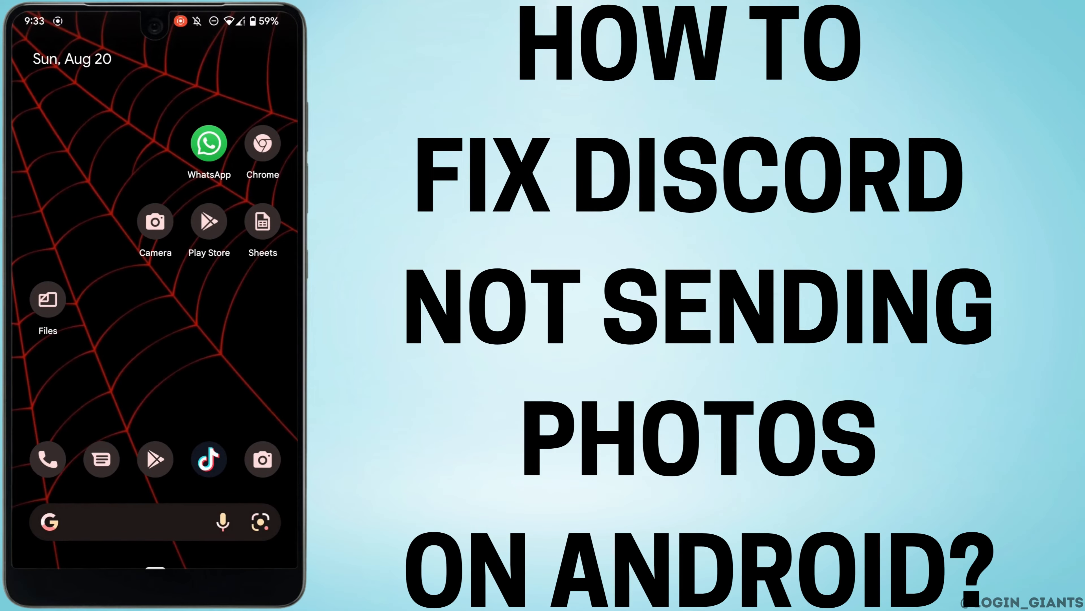
Confirm Wi-Fi is connected to the Zte network via Quick Settings, then launch the Play Store.
{"action": "scroll", "scroll_direction": "down", "scroll_amount": 3}
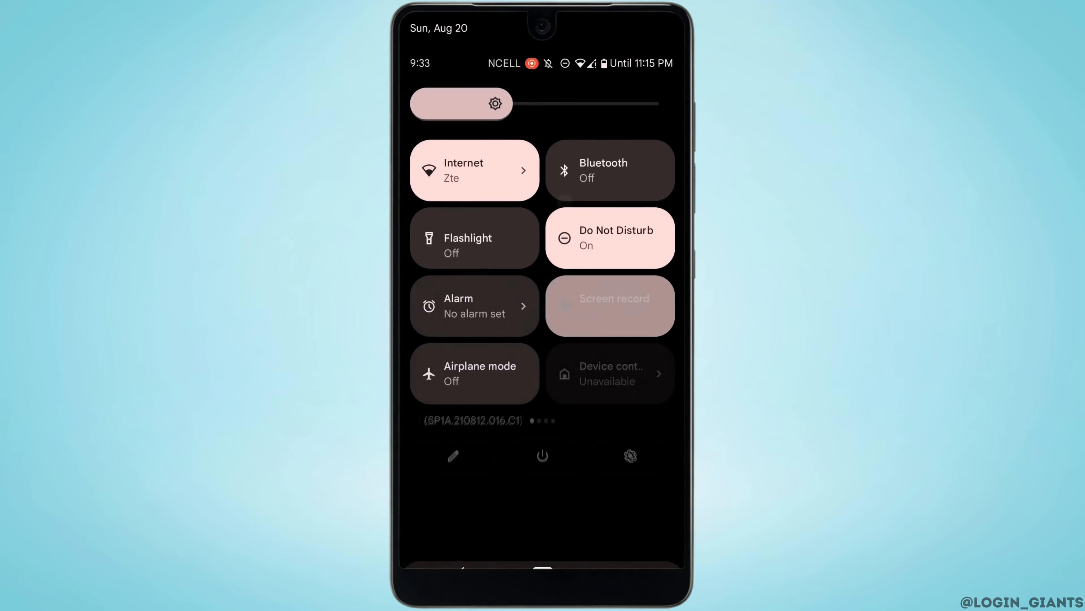
{"action": "left_click", "coordinate": [464, 169]}
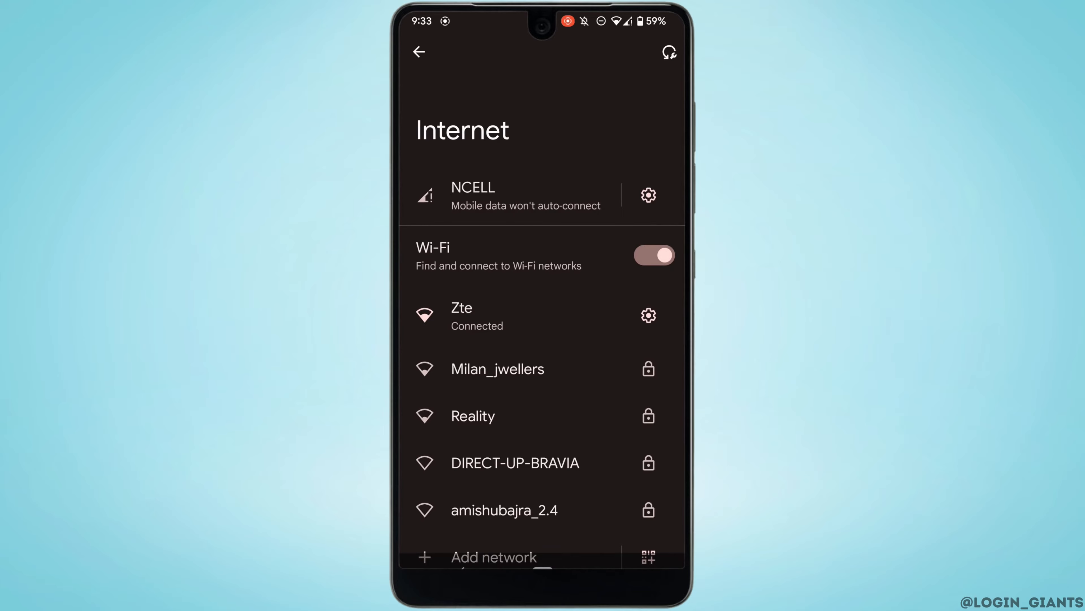
{"action": "left_click", "coordinate": [419, 52]}
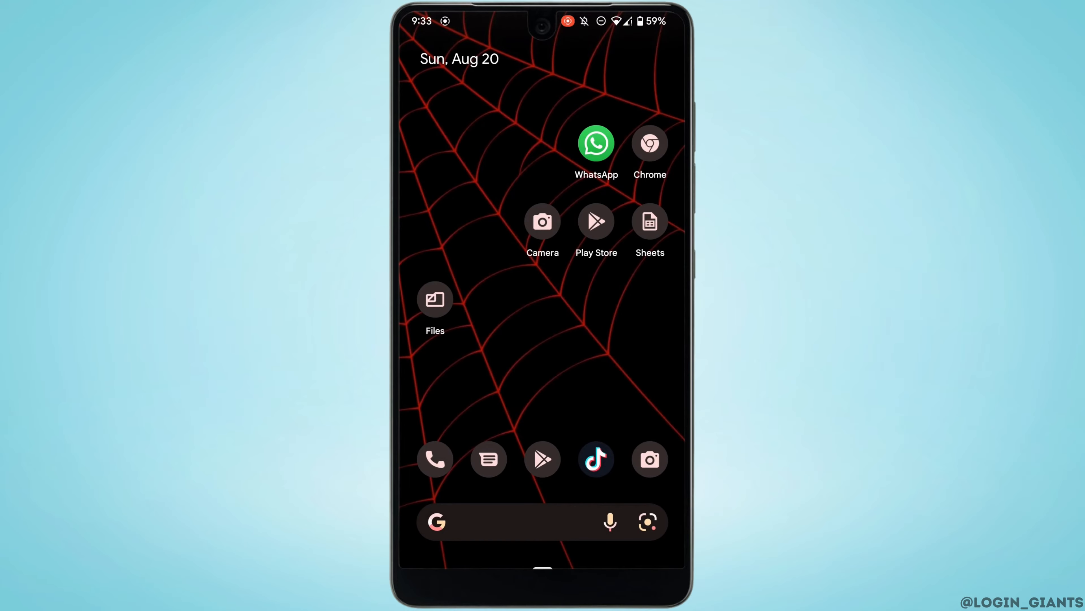
{"action": "left_click", "coordinate": [596, 222]}
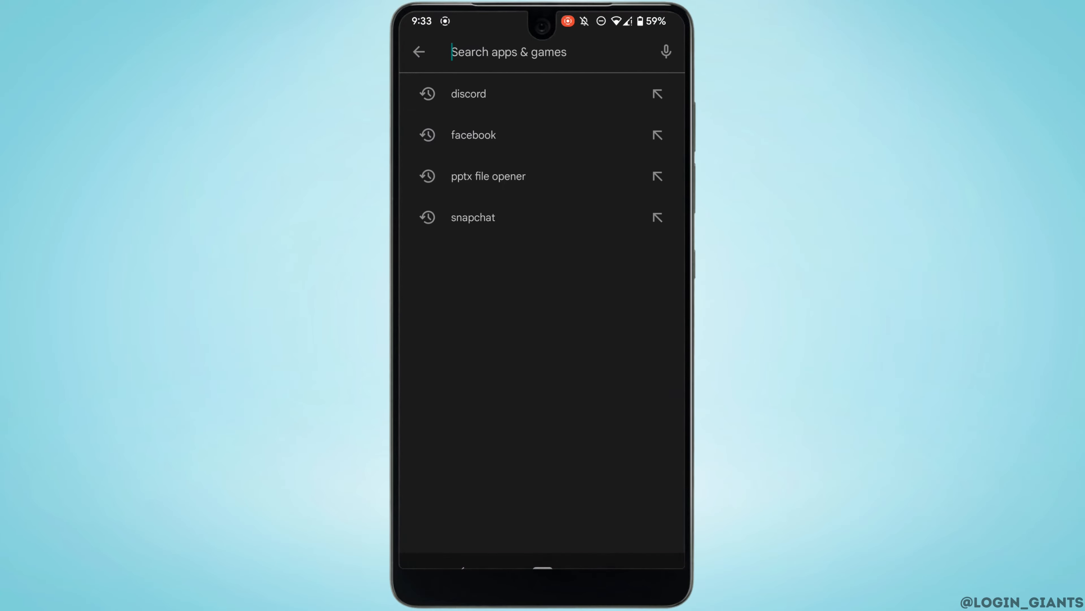
Search the Play Store for the recent 'discord' entry to view its app page.
{"action": "left_click", "coordinate": [468, 94]}
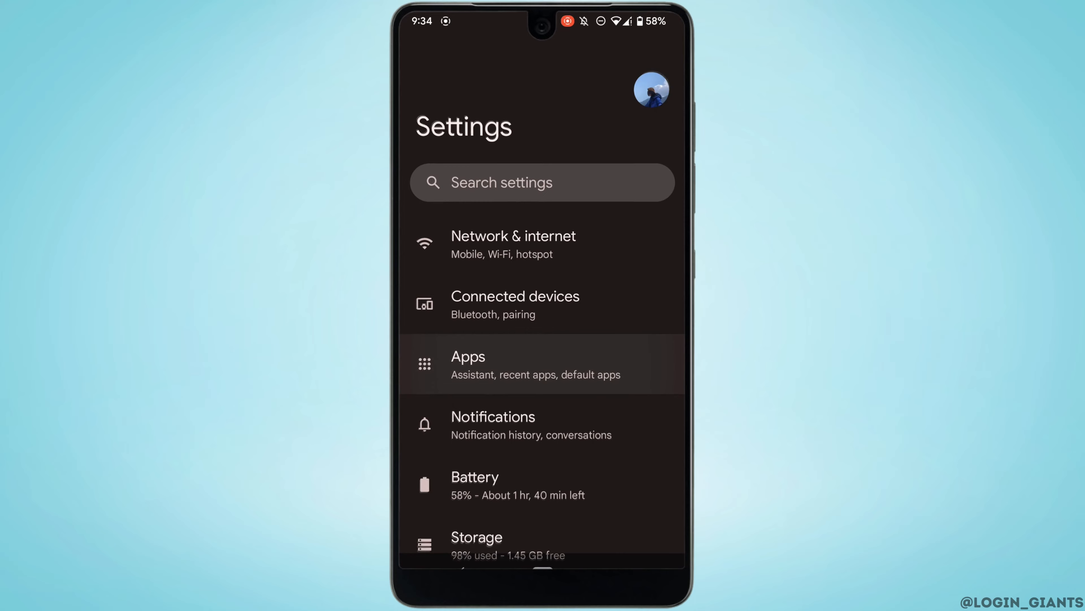
Go to Apps > Discord > Storage & cache to see its app size, user data and cache.
{"action": "left_click", "coordinate": [468, 365]}
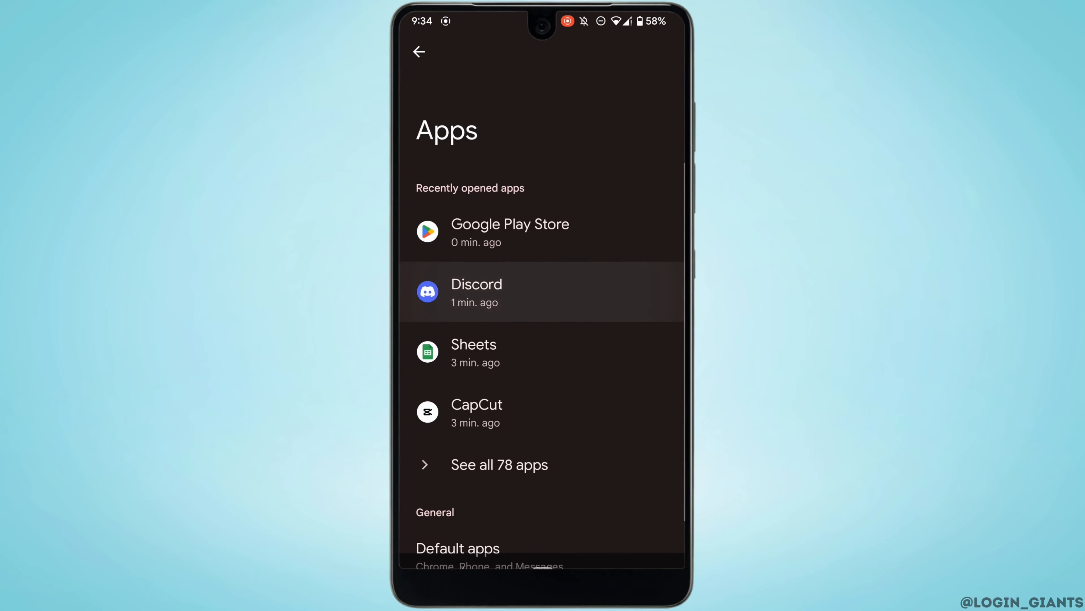
{"action": "left_click", "coordinate": [476, 292]}
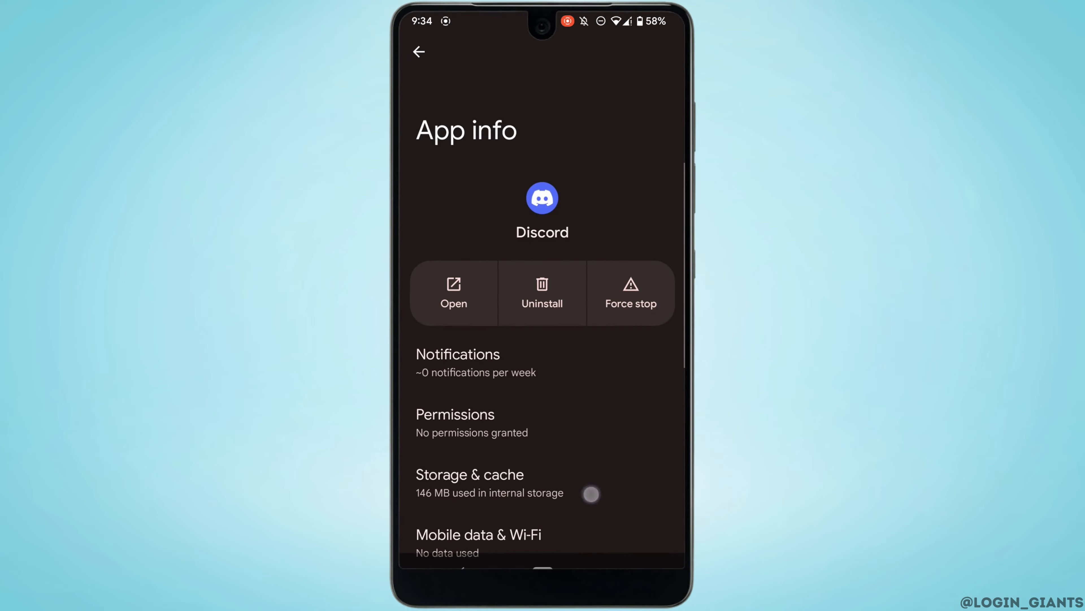
{"action": "left_click", "coordinate": [470, 475]}
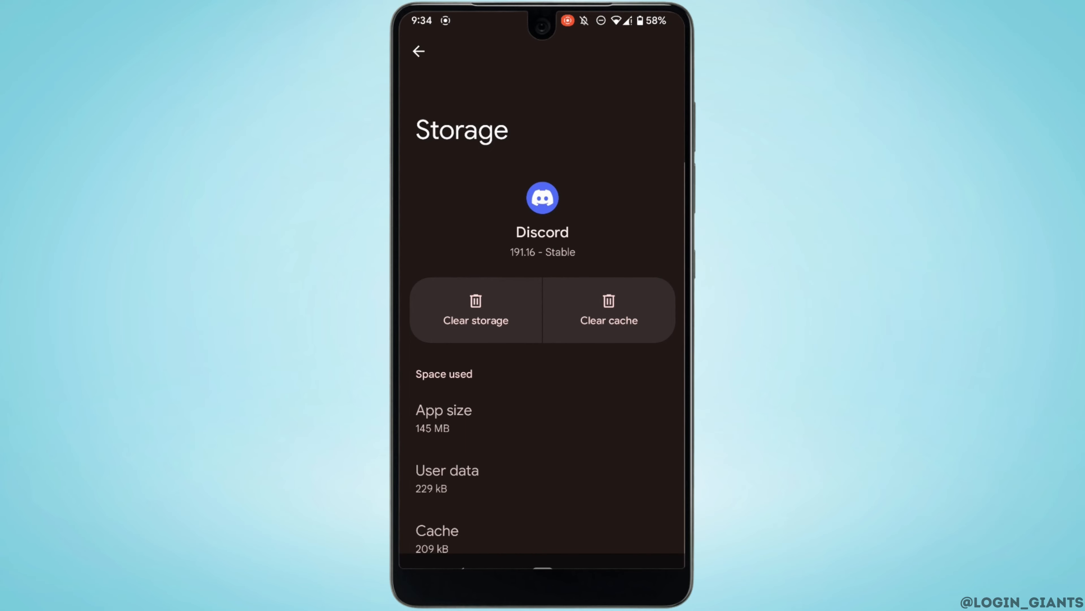
Clear Discord's cache, then clear its storage and confirm so user data and cache read 0 B.
{"action": "left_click", "coordinate": [608, 315]}
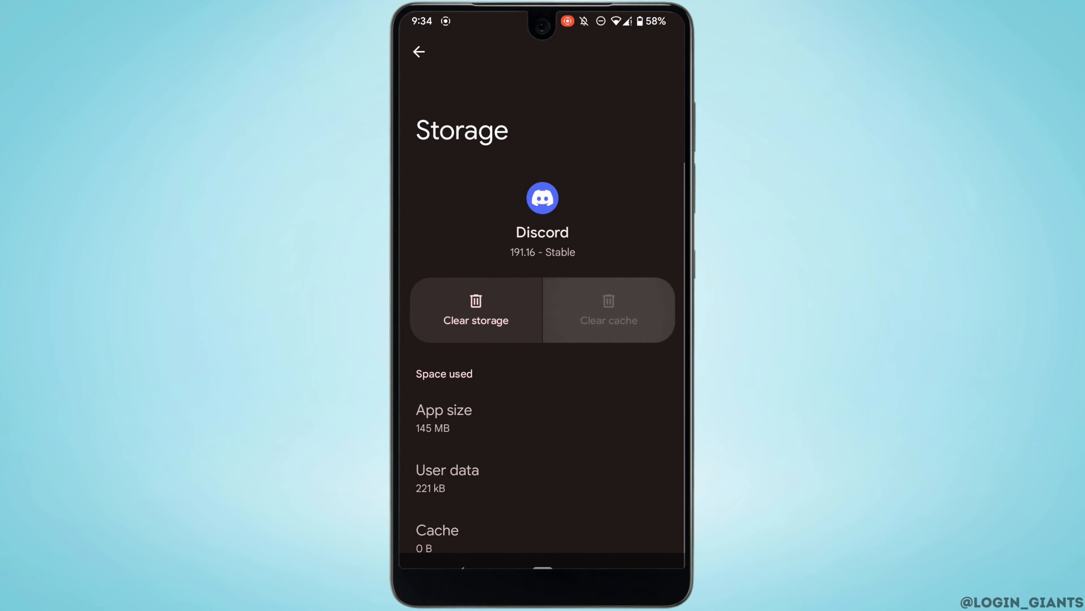
{"action": "left_click", "coordinate": [476, 316]}
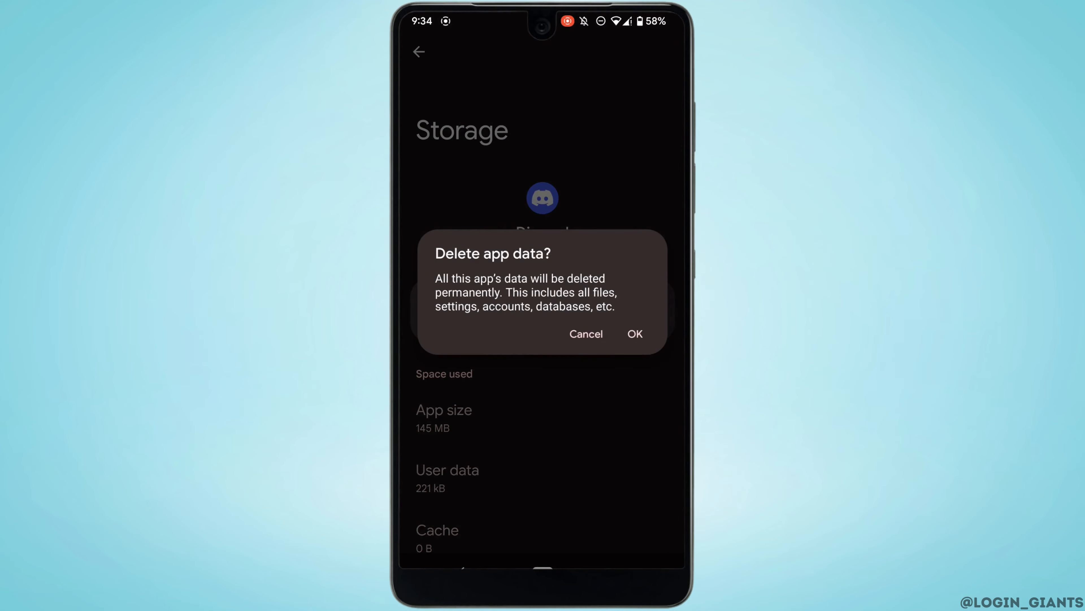
{"action": "left_click", "coordinate": [634, 334]}
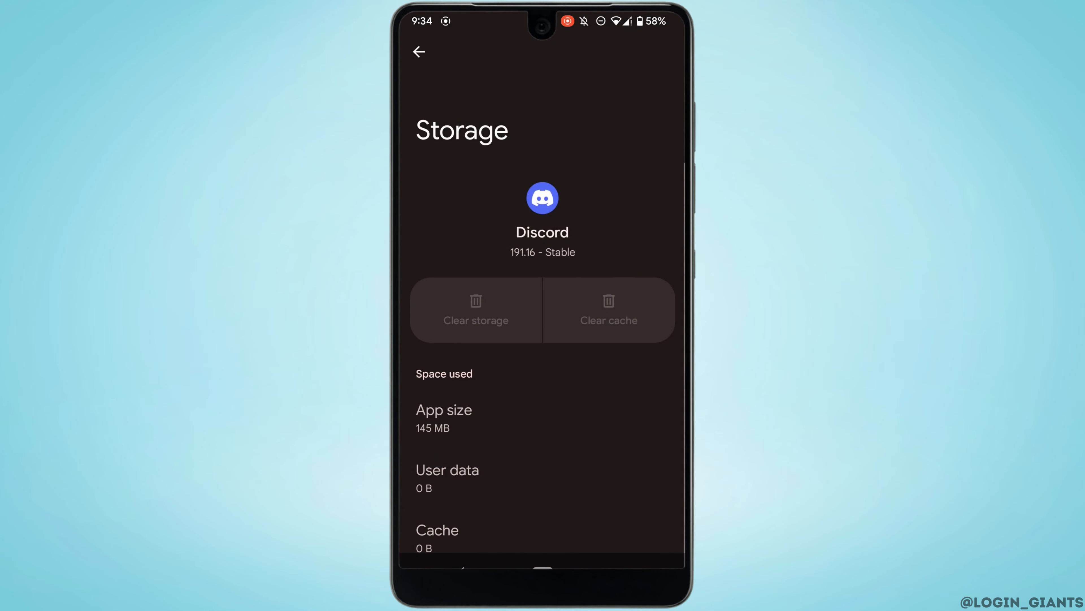